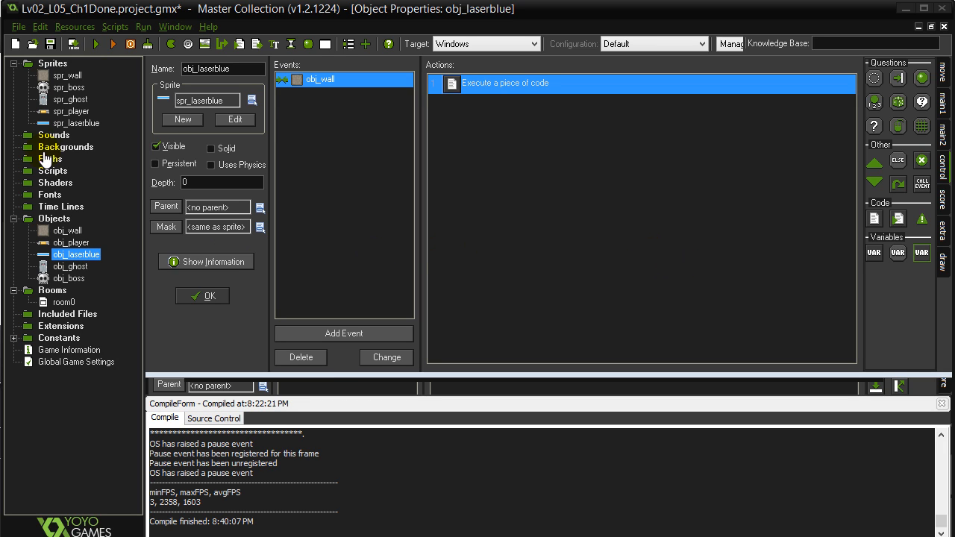
- Create sound snd_fire and load its audio file from allLevelResources/Sounds
right_click(54, 135)
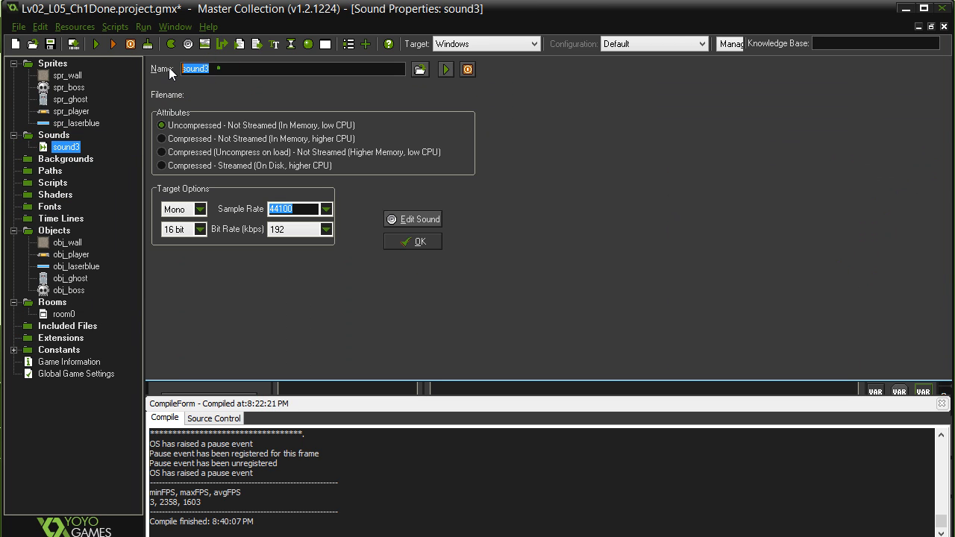
text(snd_fire)
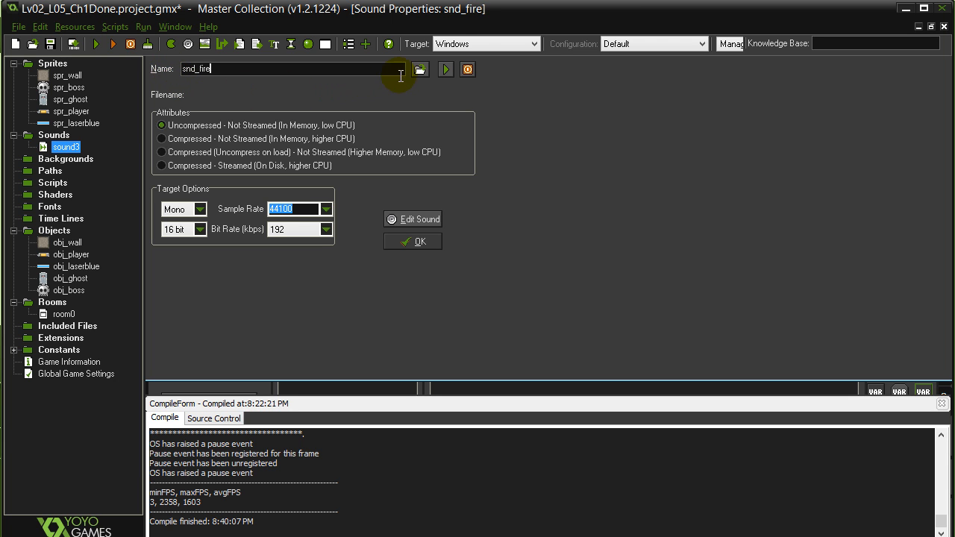
click(421, 70)
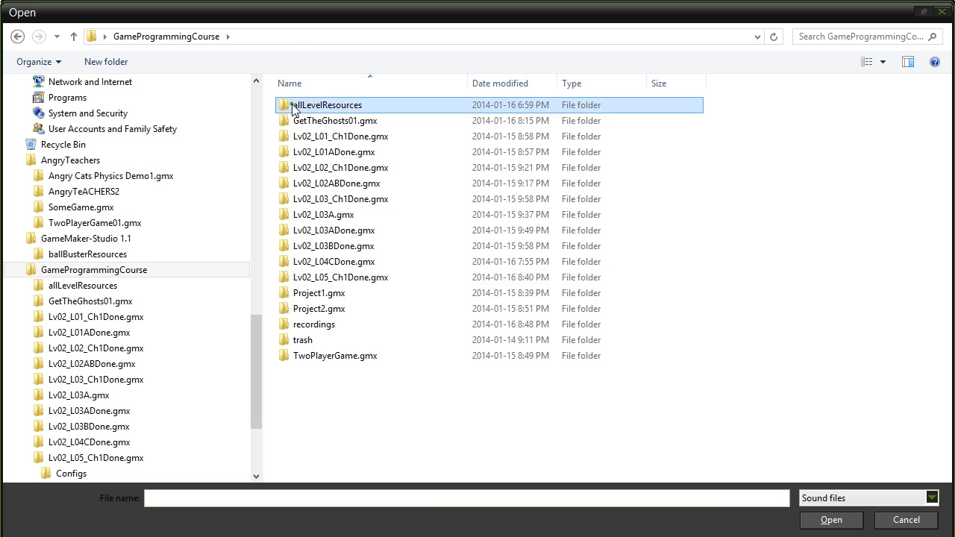
double_click(326, 105)
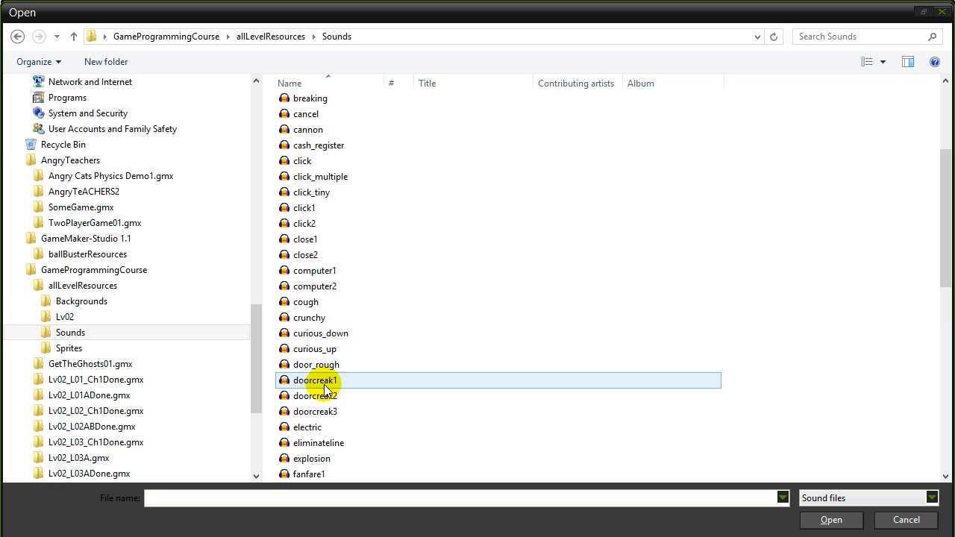
scroll(down, 3)
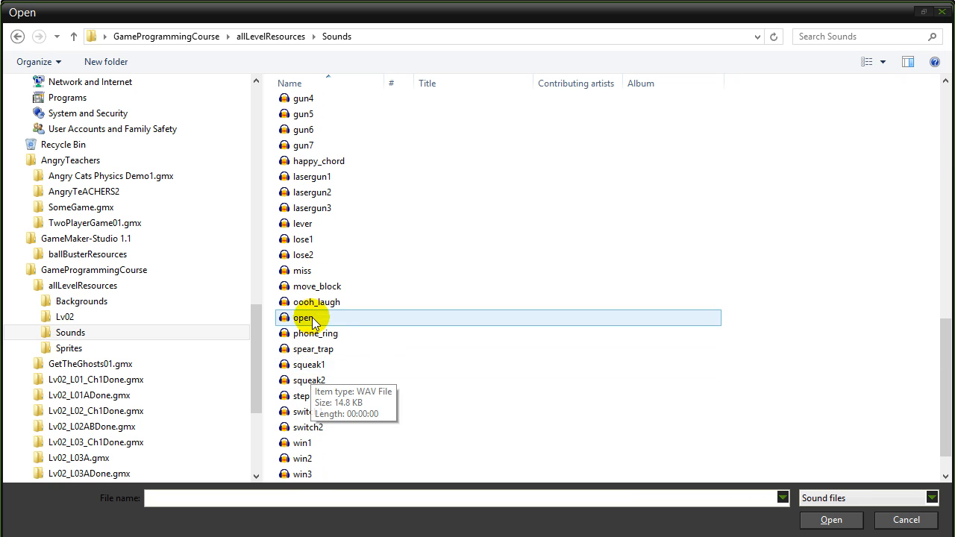
click(312, 192)
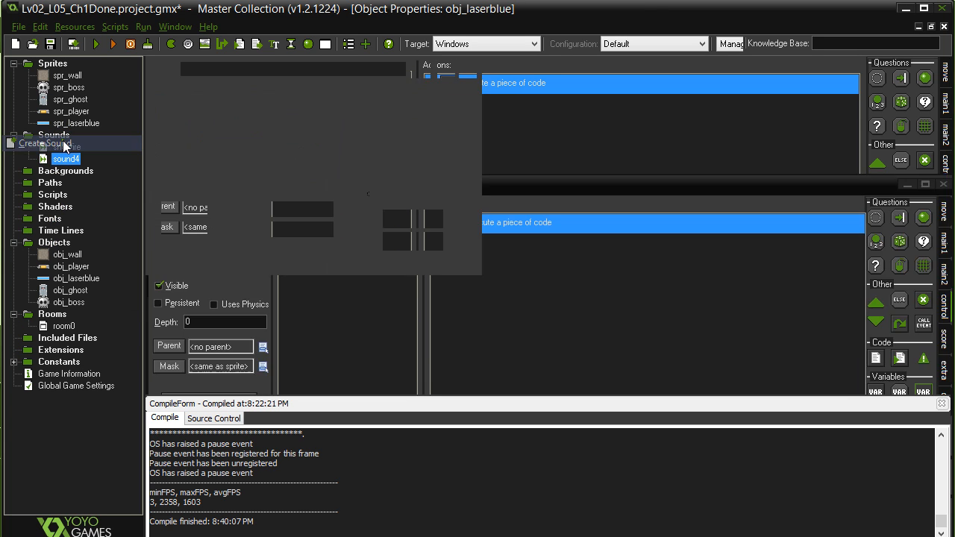
- Rename sound4 to snd_explode, load explosion.wav from the Sounds folder, and confirm
double_click(66, 159)
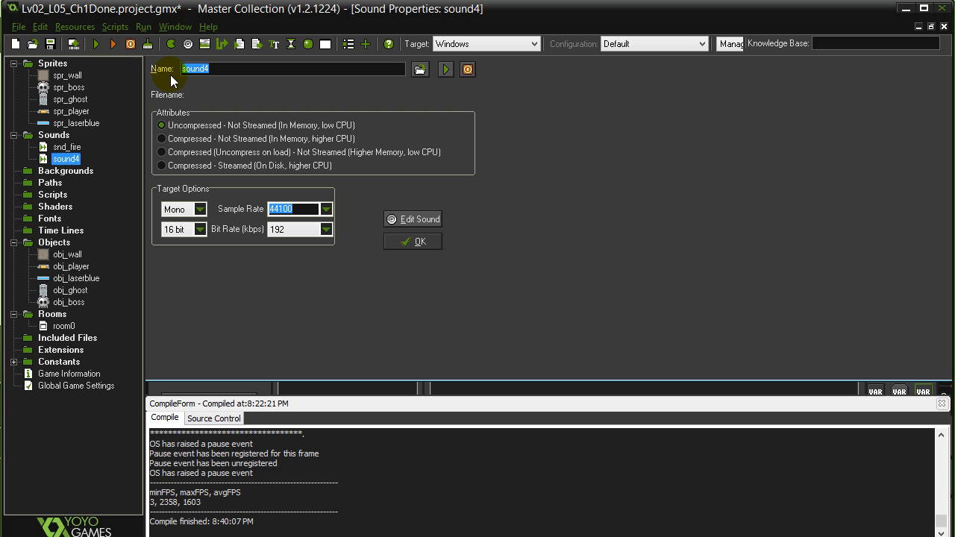
text(snd_explode)
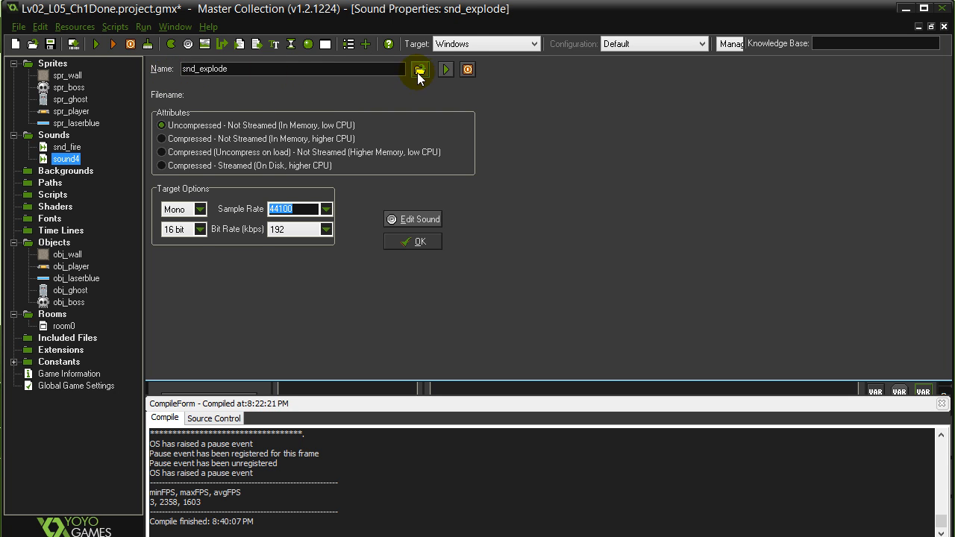
click(419, 69)
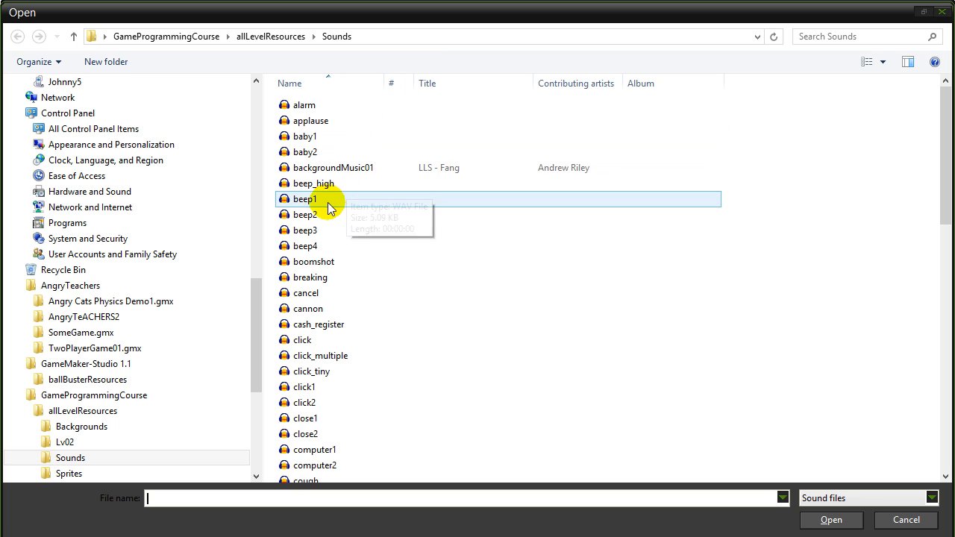
mouse_move(328, 293)
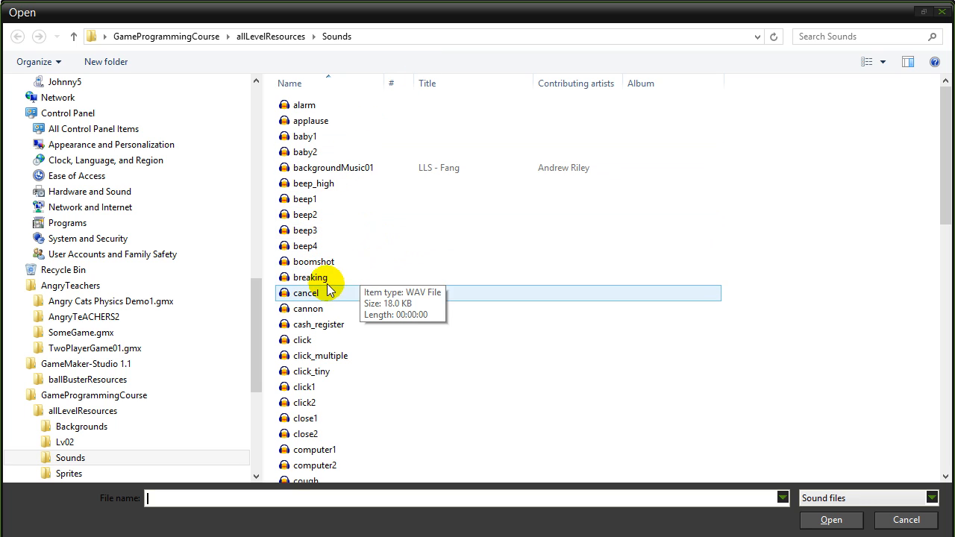
click(270, 35)
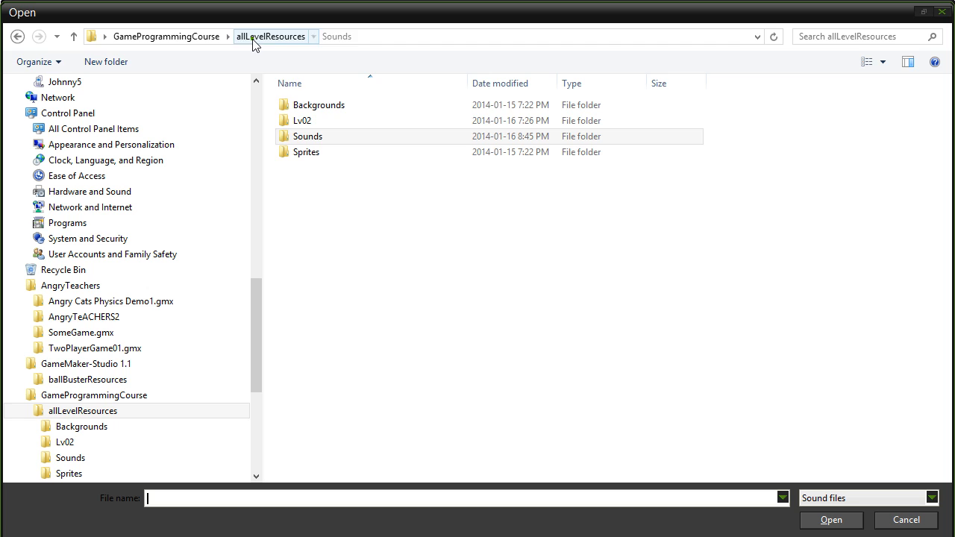
click(308, 136)
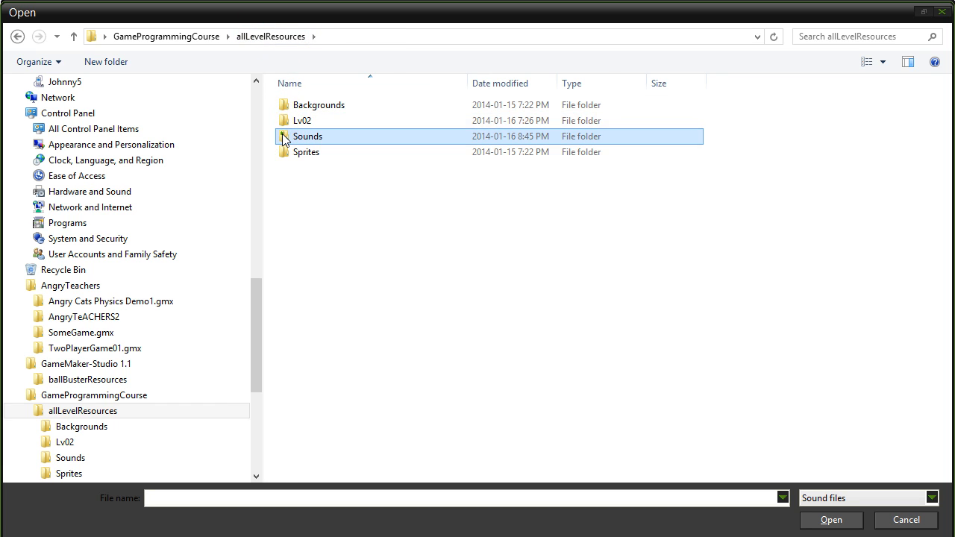
double_click(308, 136)
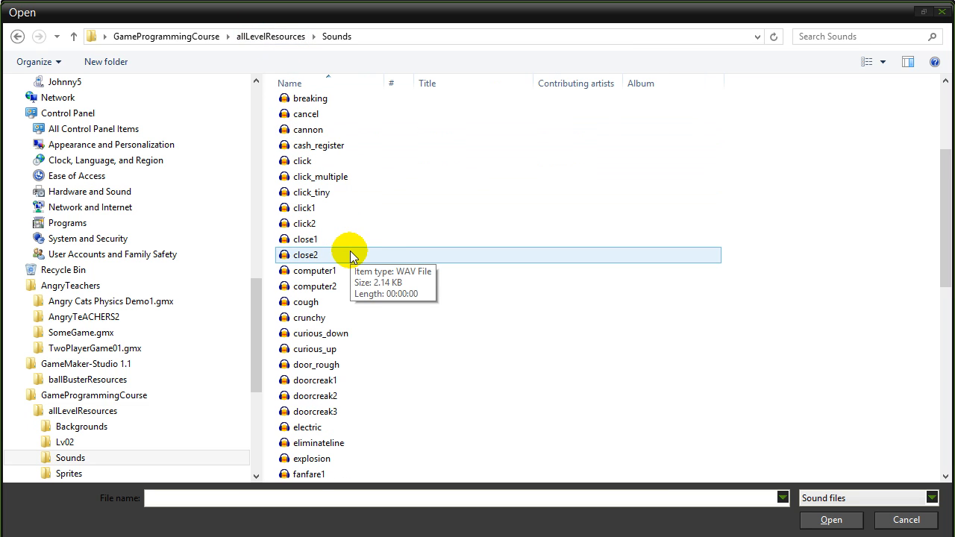
scroll(down, 3)
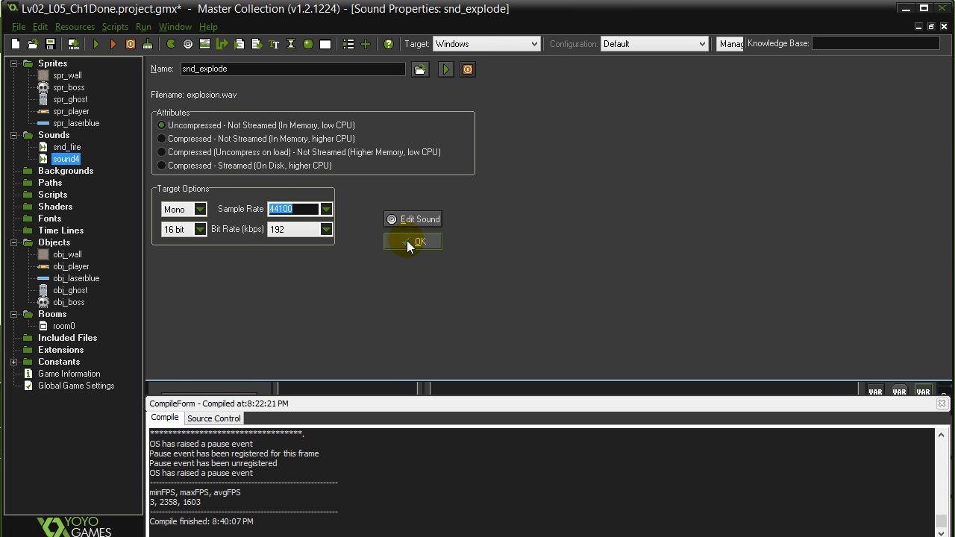
click(413, 241)
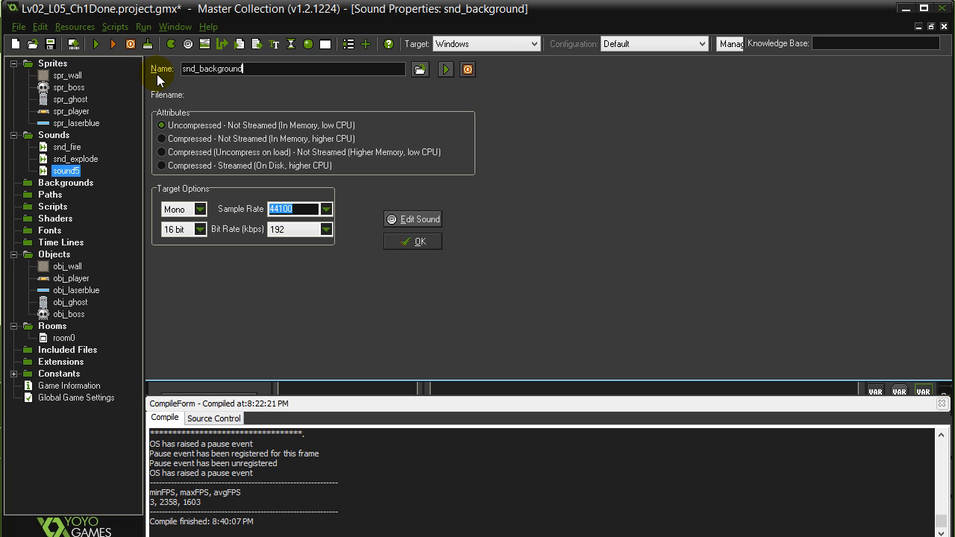
- Name the sound snd_backgroundmusic and load backgroundMusic01 into it
text(music)
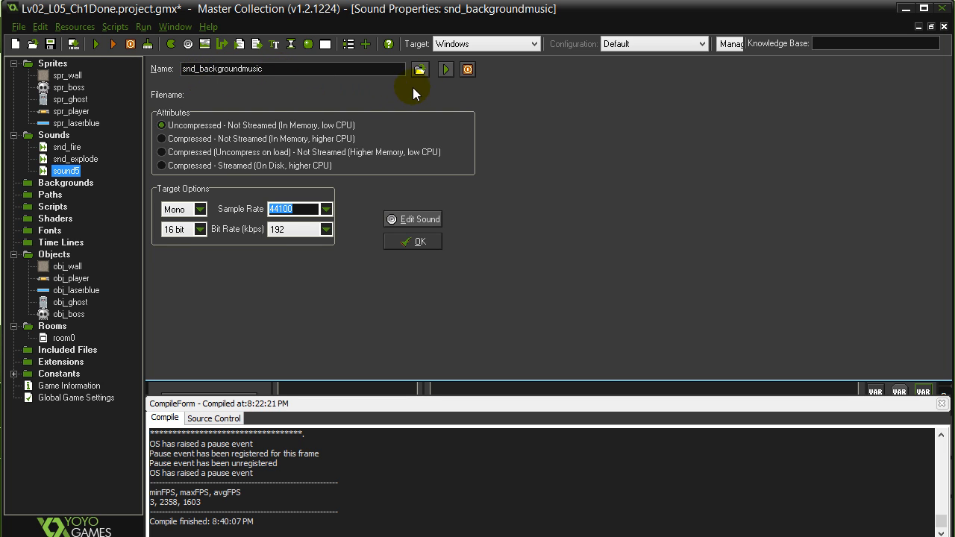
click(419, 69)
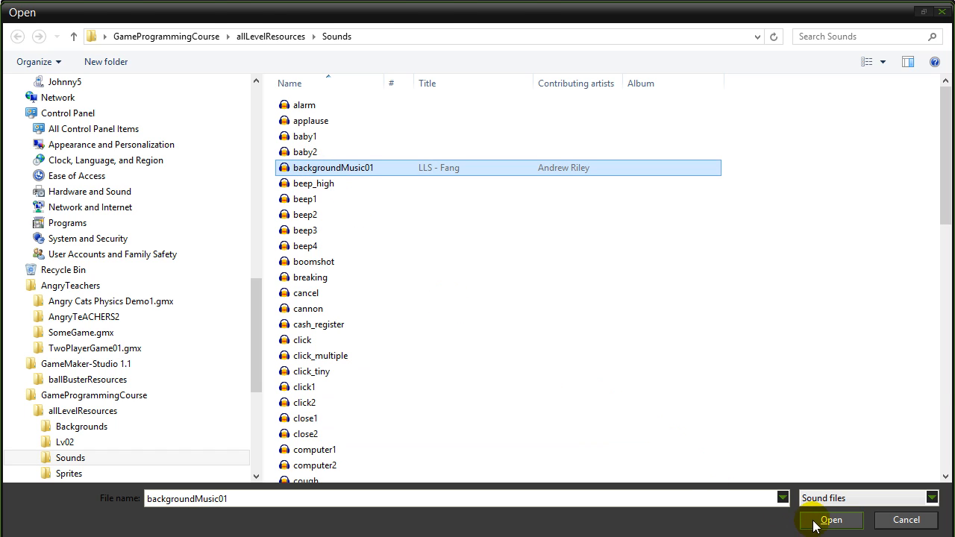
click(832, 521)
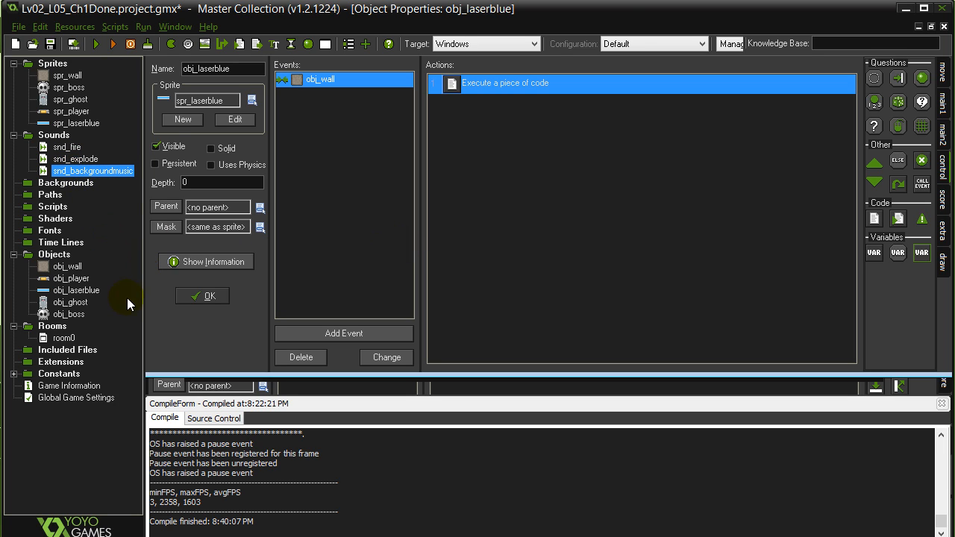
- Add audio_play_sound(snd_fire,1,false) to obj_player's press Space code
click(72, 278)
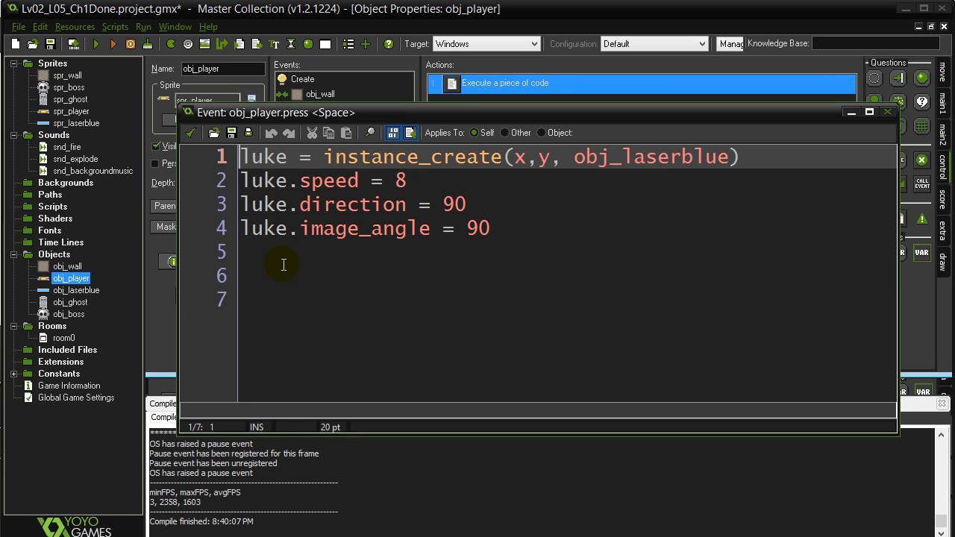
text(audio_)
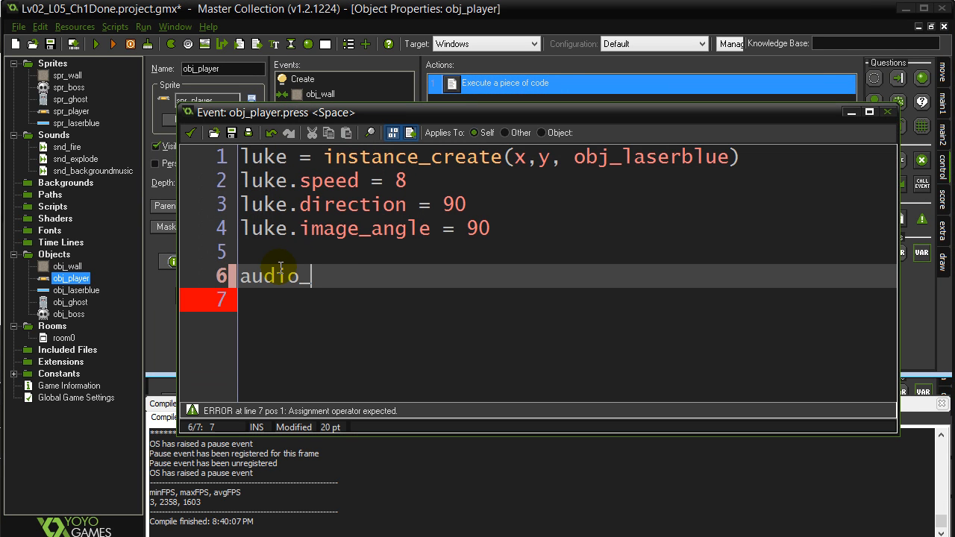
text(play_sound()
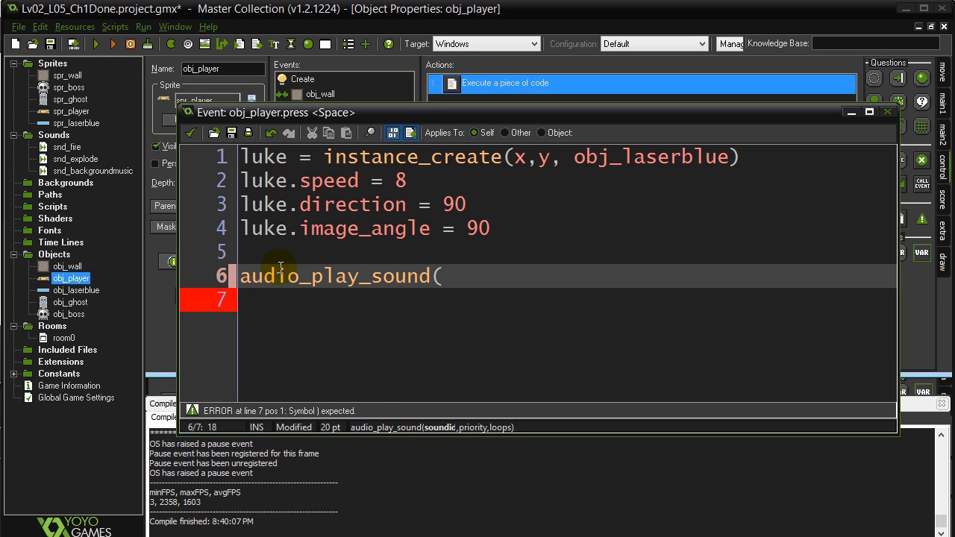
text(snd_fire))
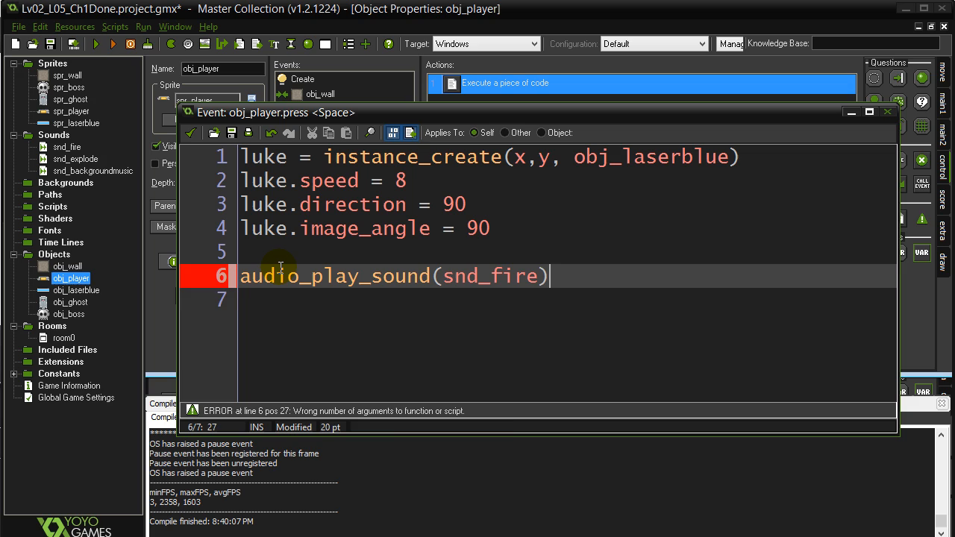
text(,)
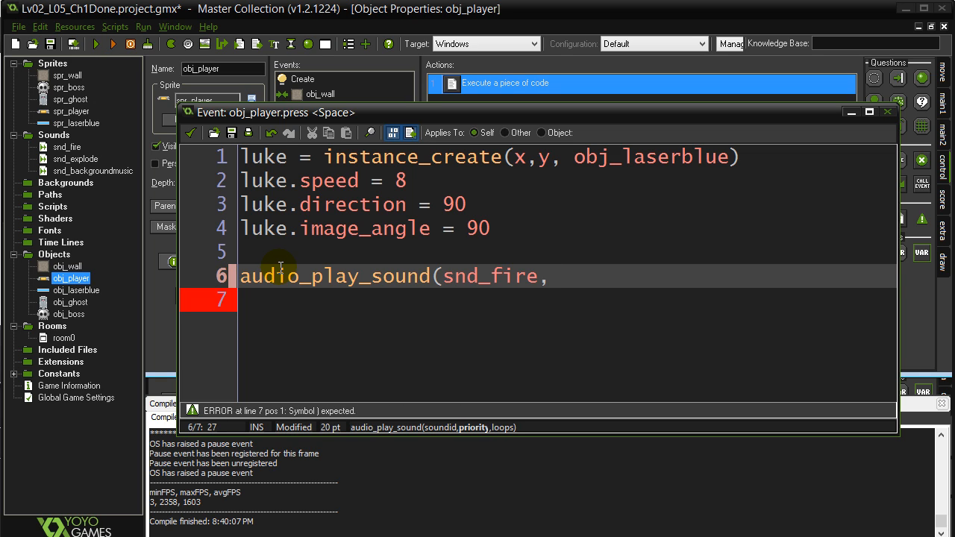
text(1,)
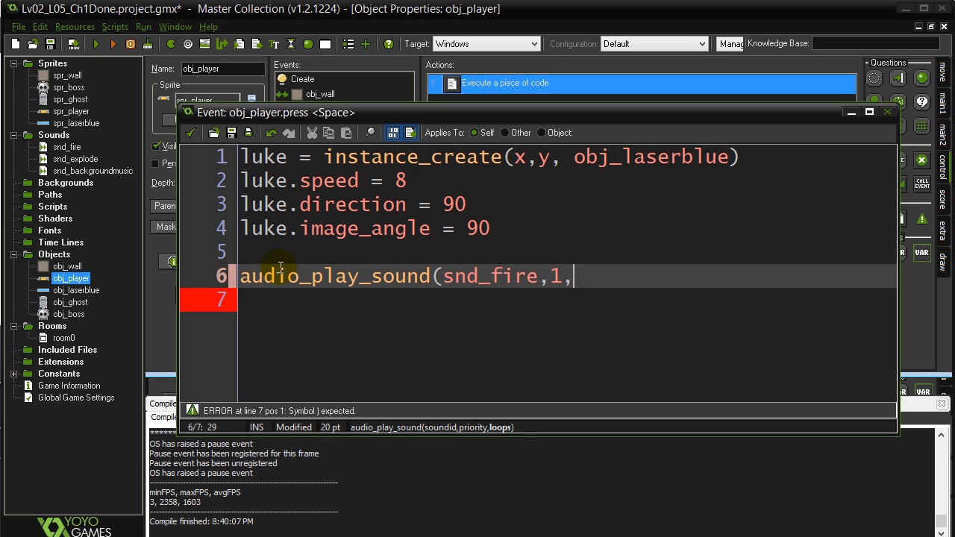
text(fal)
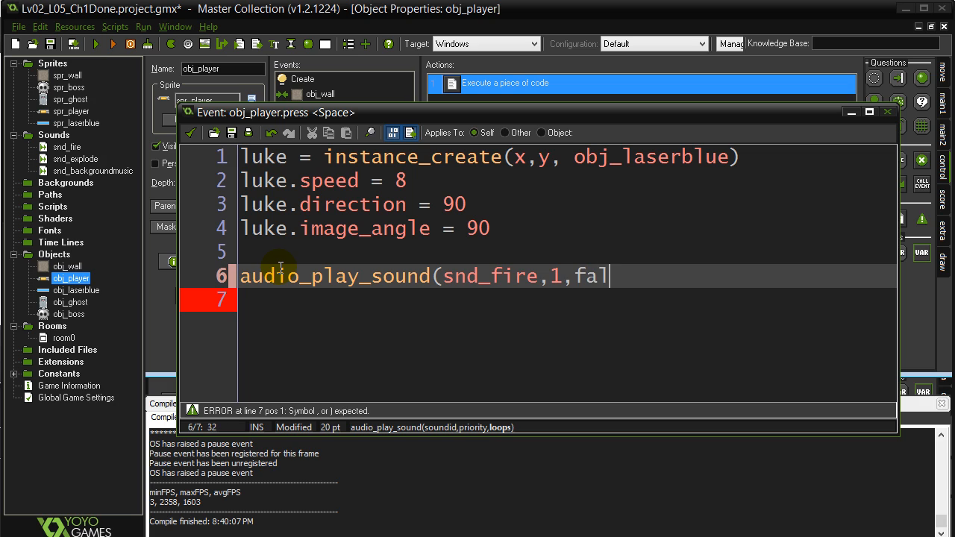
text(se))
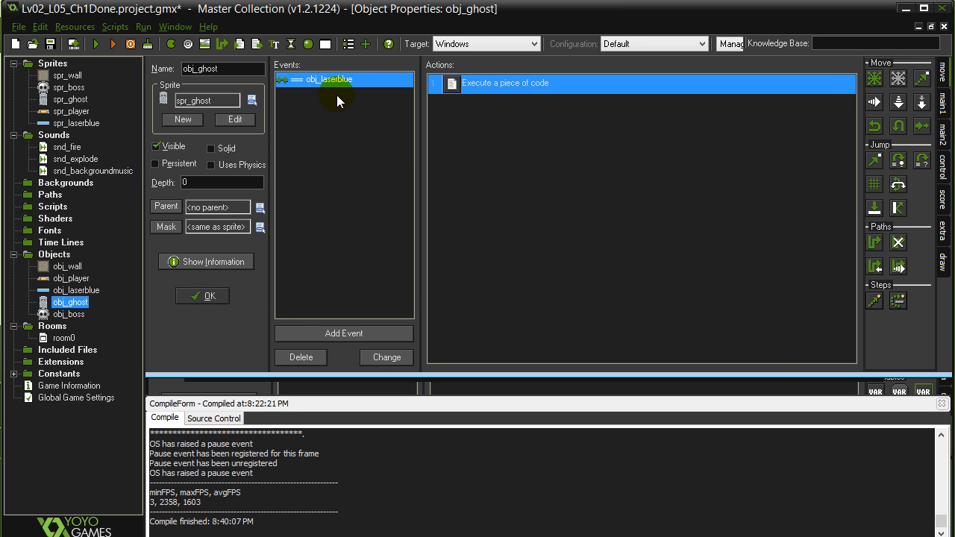
- Insert audio_play_sound(snd_explode,1,false) before instance_destroy() in the laser collision code, then save
click(505, 83)
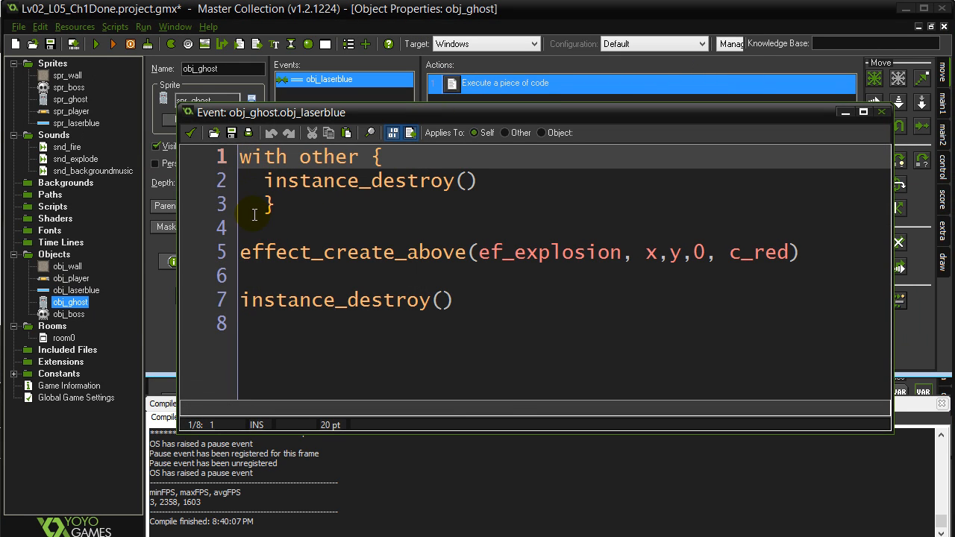
mouse_move(260, 325)
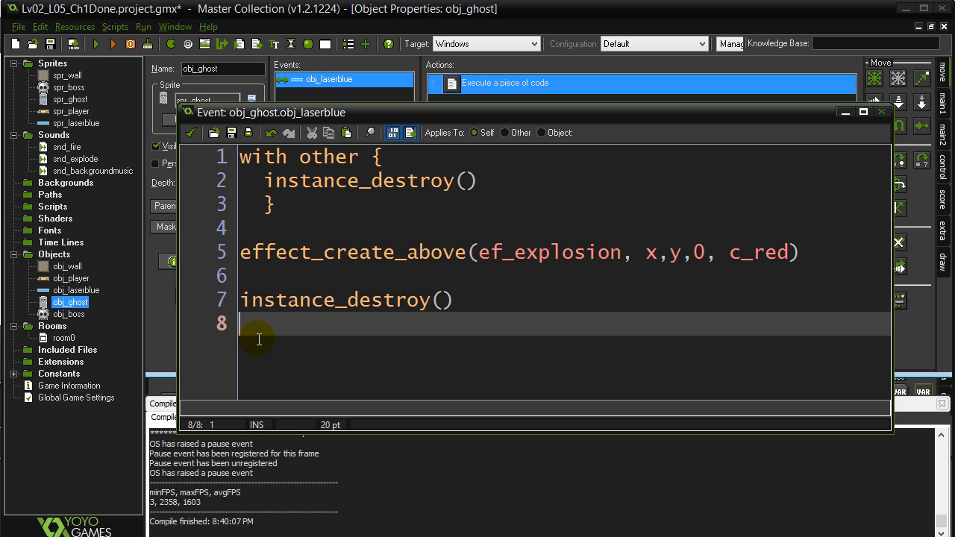
key(enter)
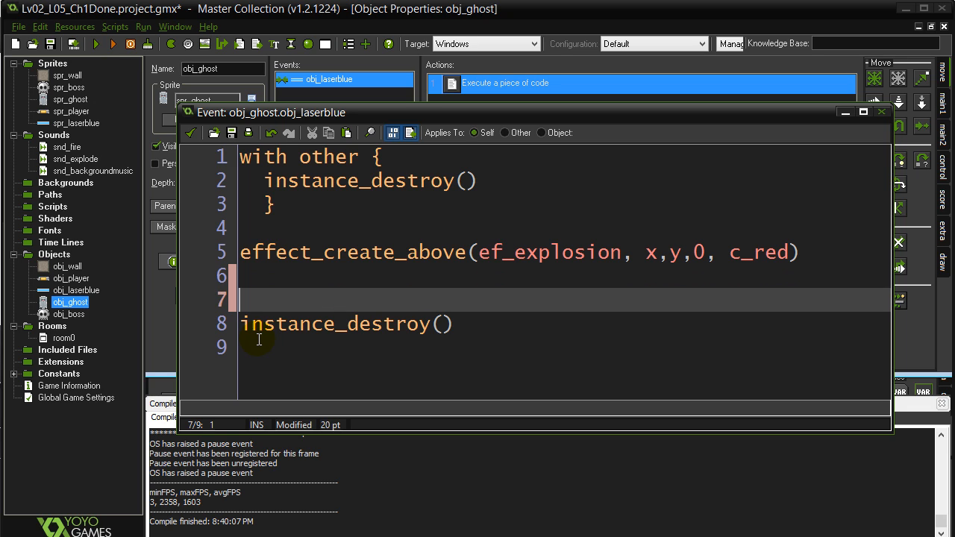
key(enter)
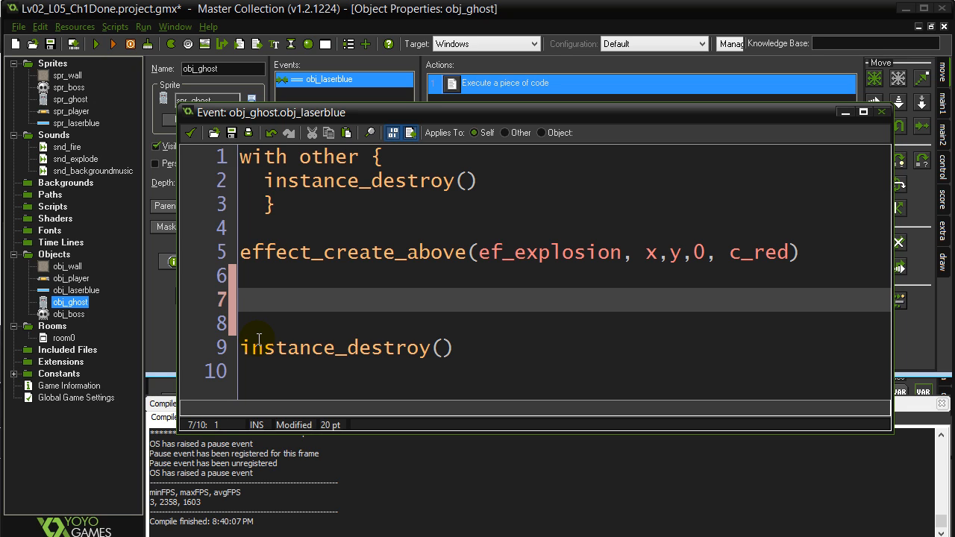
text(audio_play_sound(snd_fire,1,false))
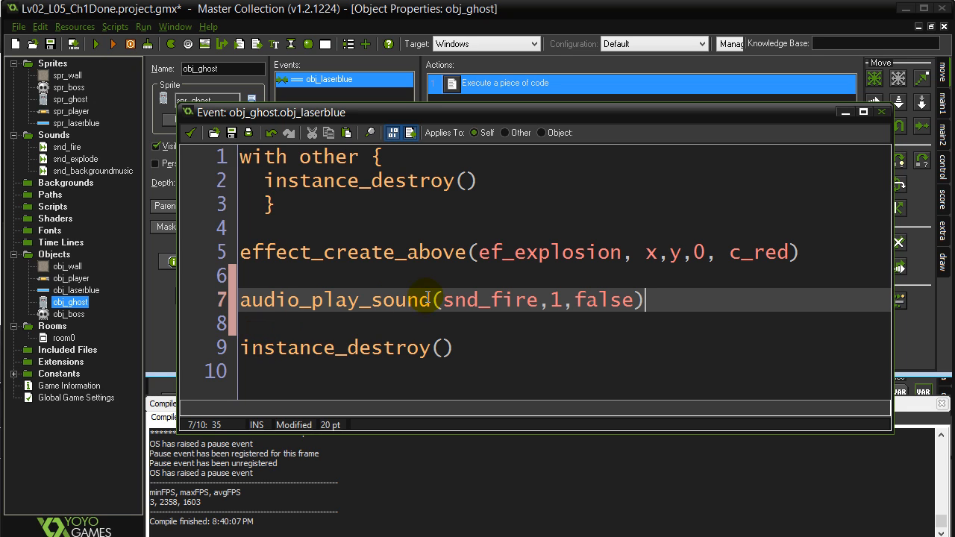
double_click(510, 301)
text(explod)
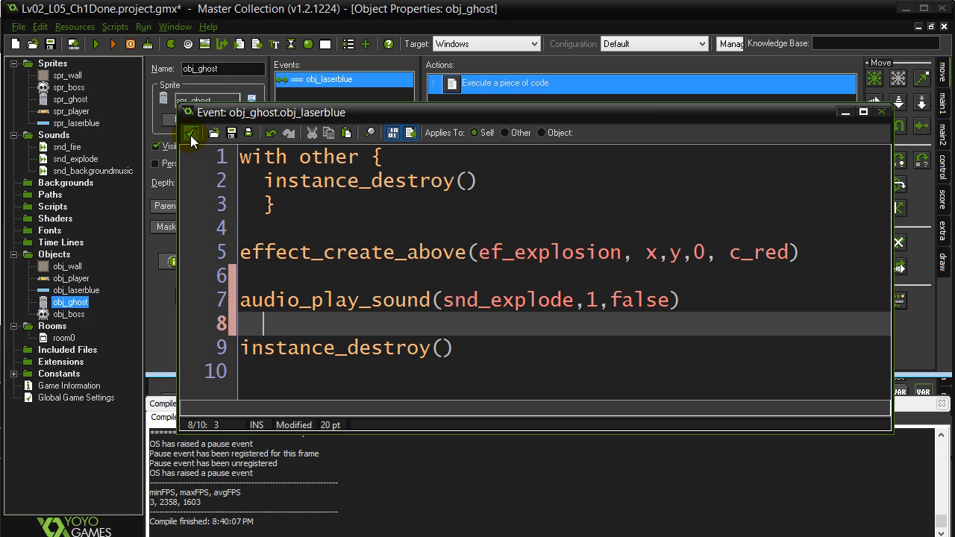
click(193, 133)
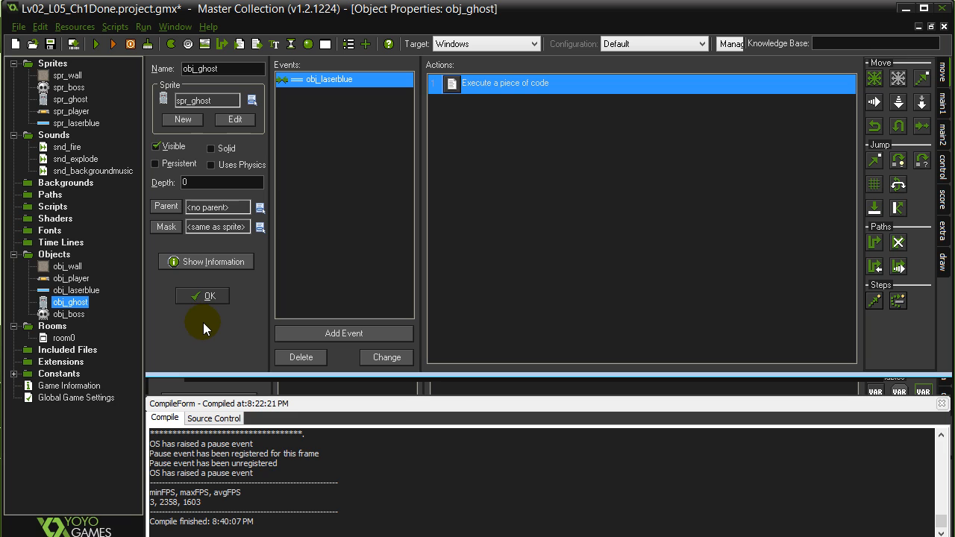
mouse_move(207, 330)
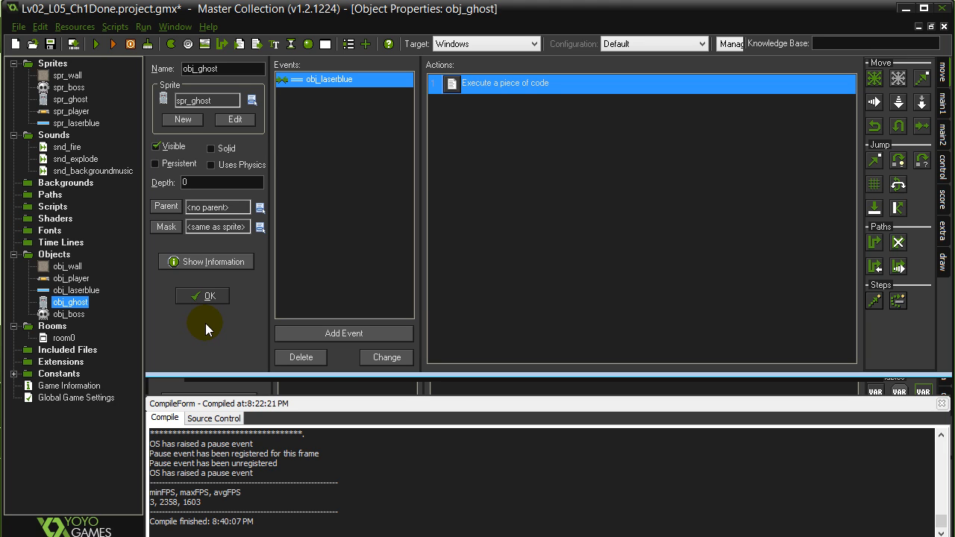
- Edit obj_player's Create event code to play snd_backgroundmusic with looping set to true
double_click(71, 279)
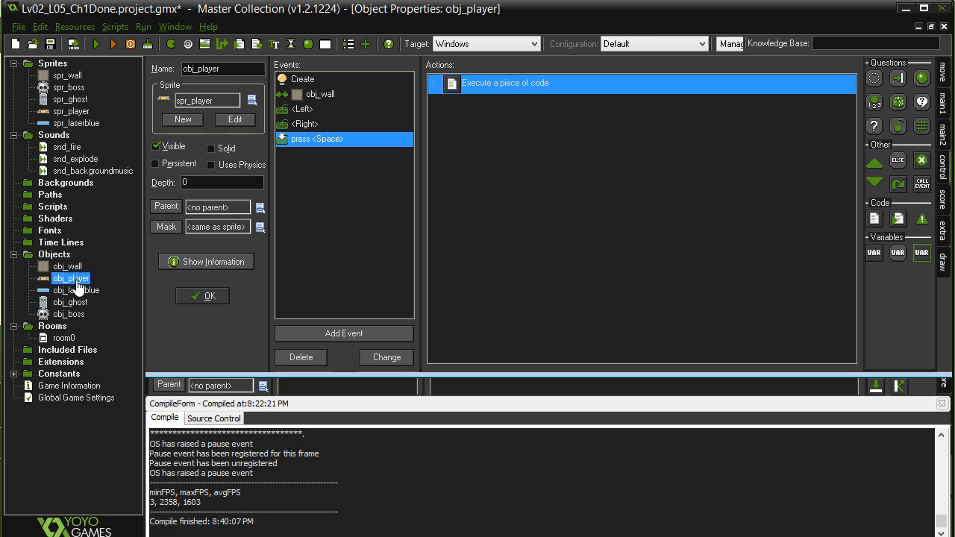
click(302, 79)
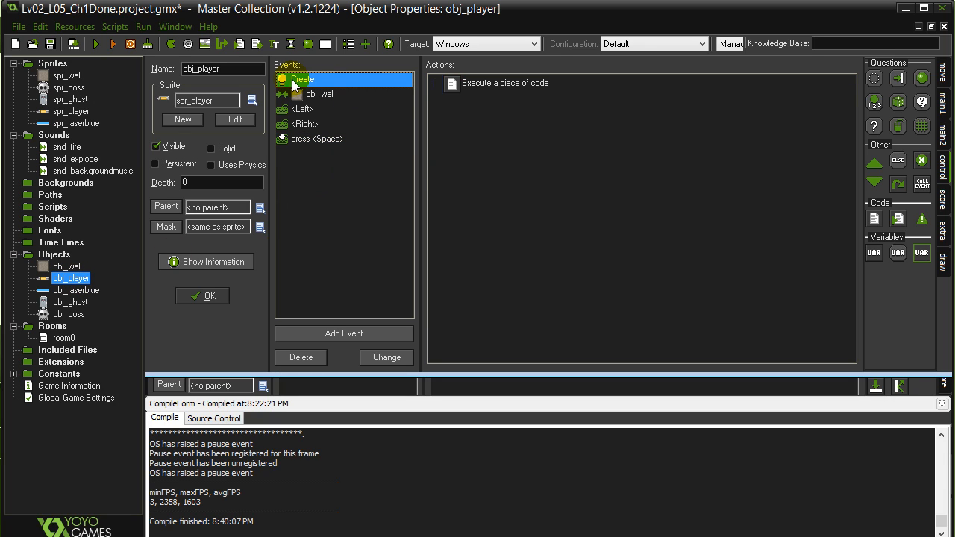
mouse_move(302, 86)
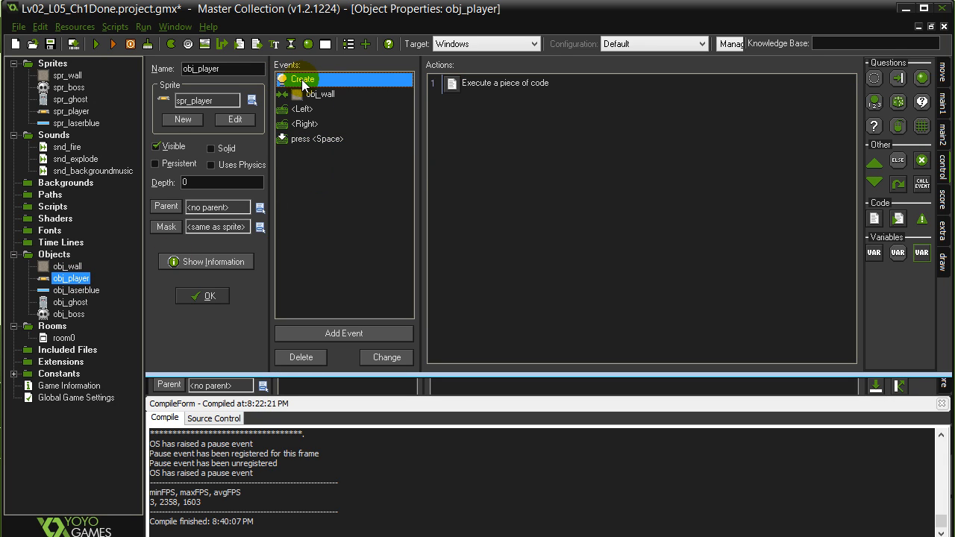
click(505, 83)
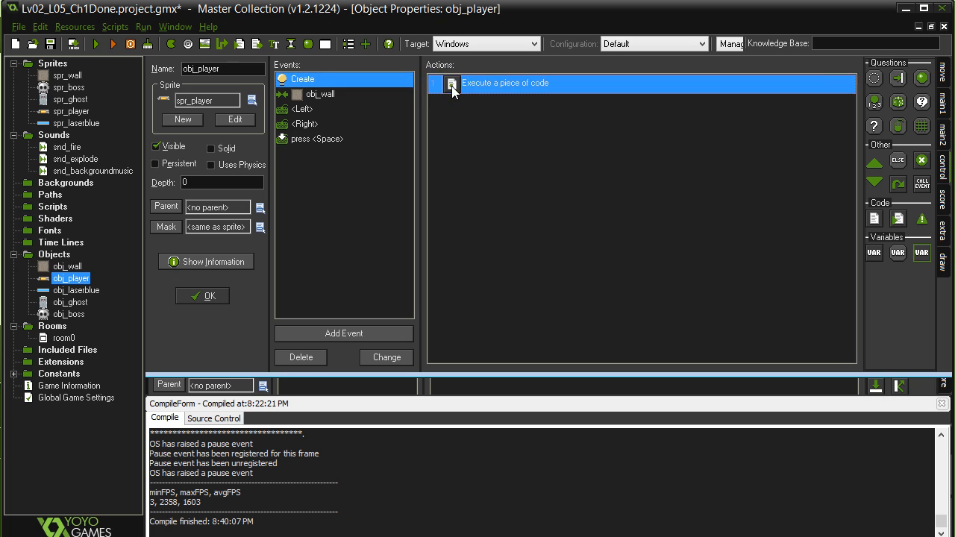
double_click(505, 82)
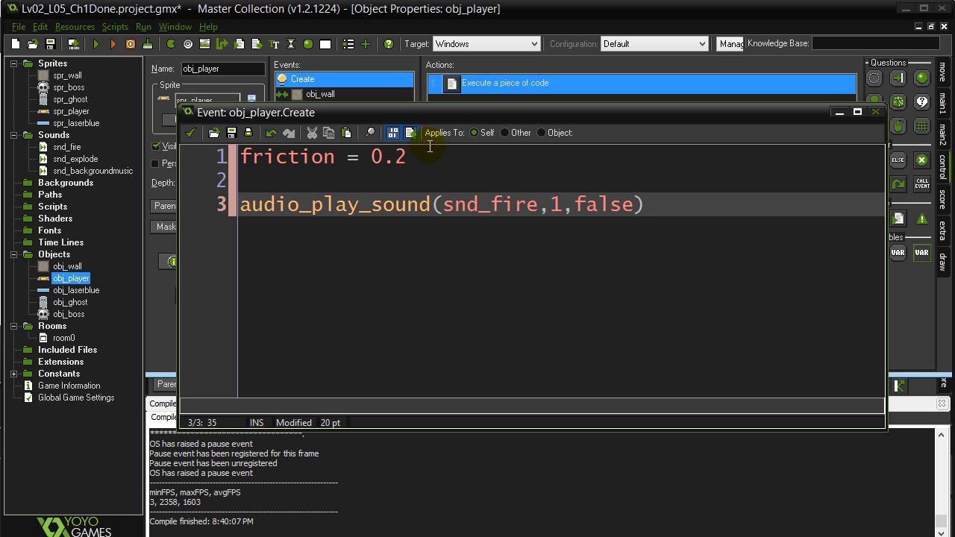
double_click(522, 204)
text(backgroun)
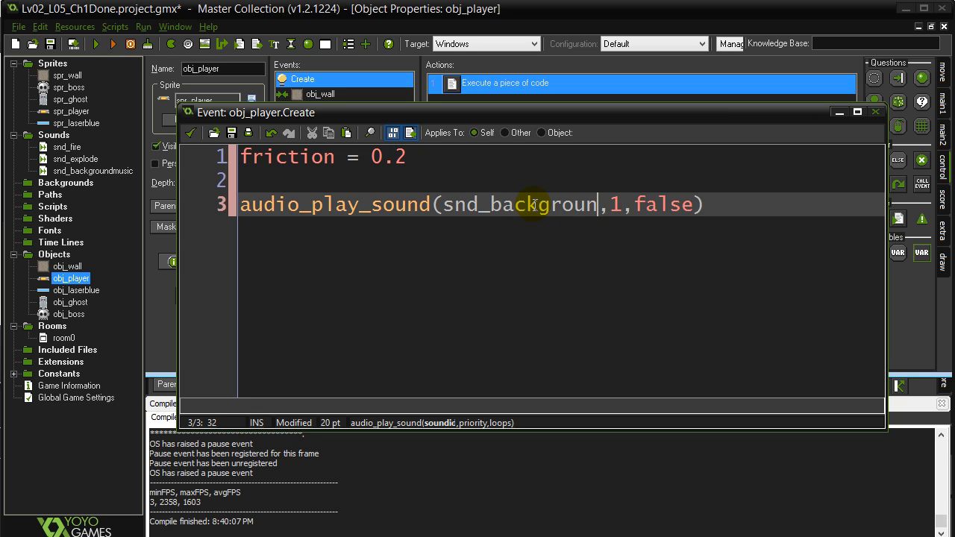
text(music)
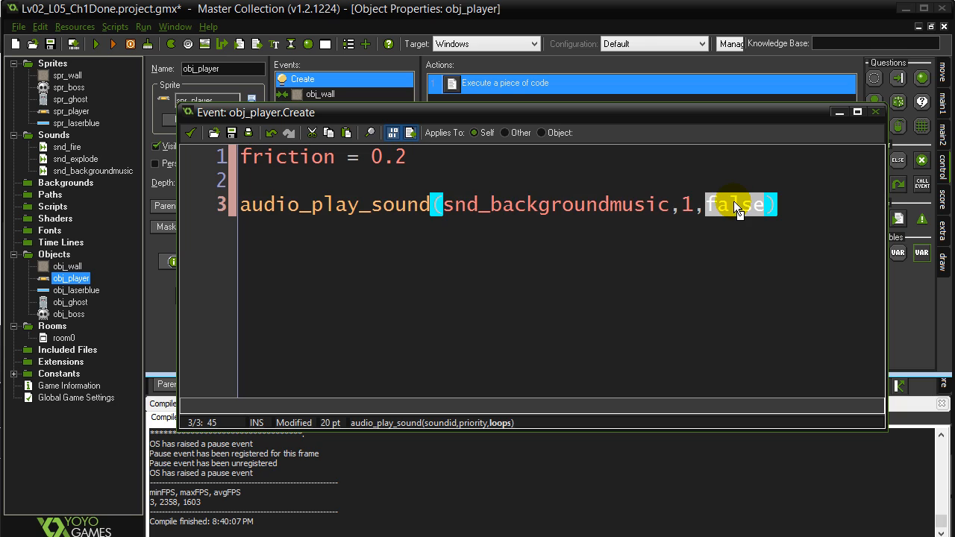
text(true)
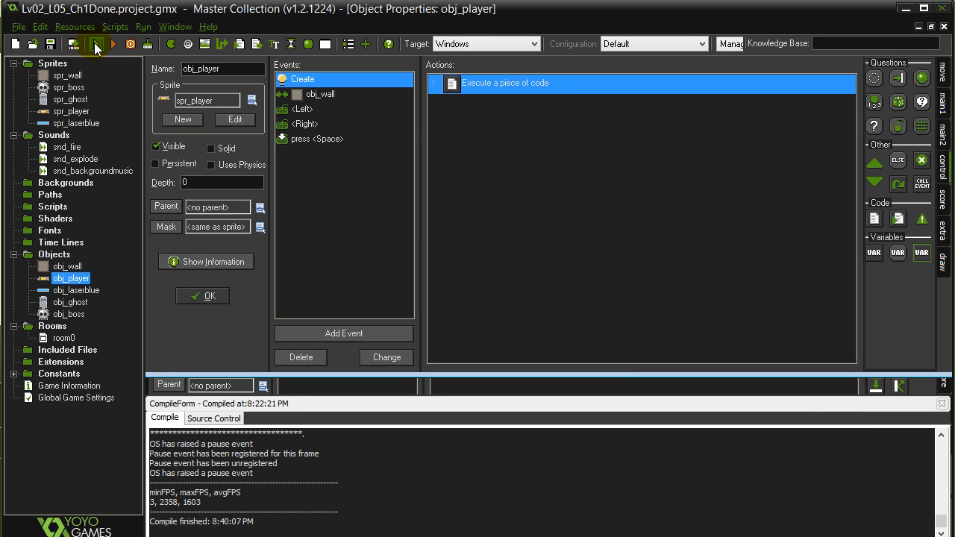
- Run the game from the toolbar's Run button
click(97, 43)
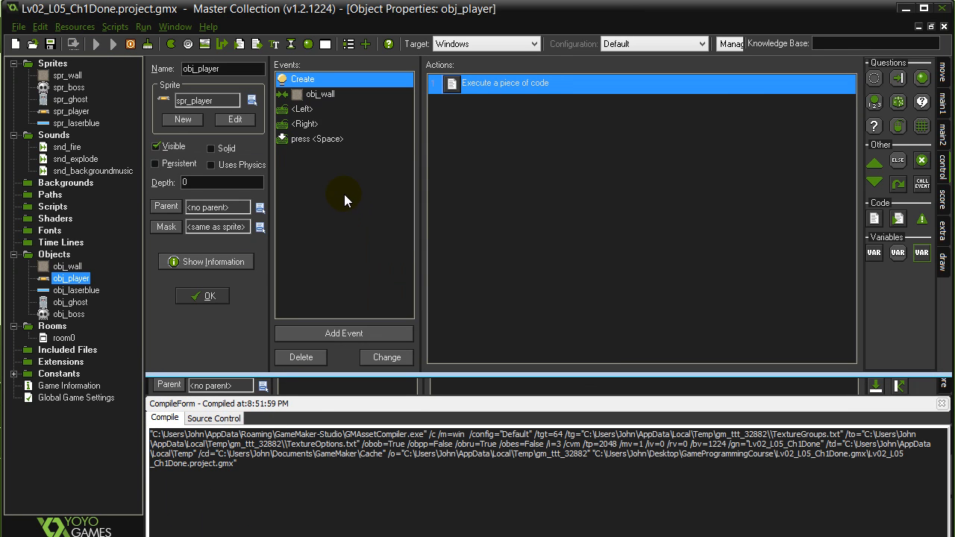
click(96, 44)
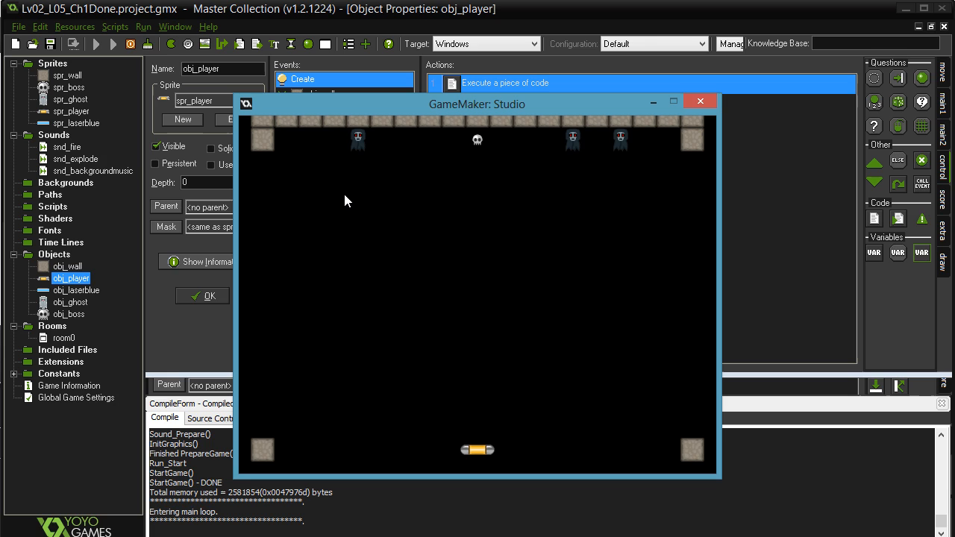